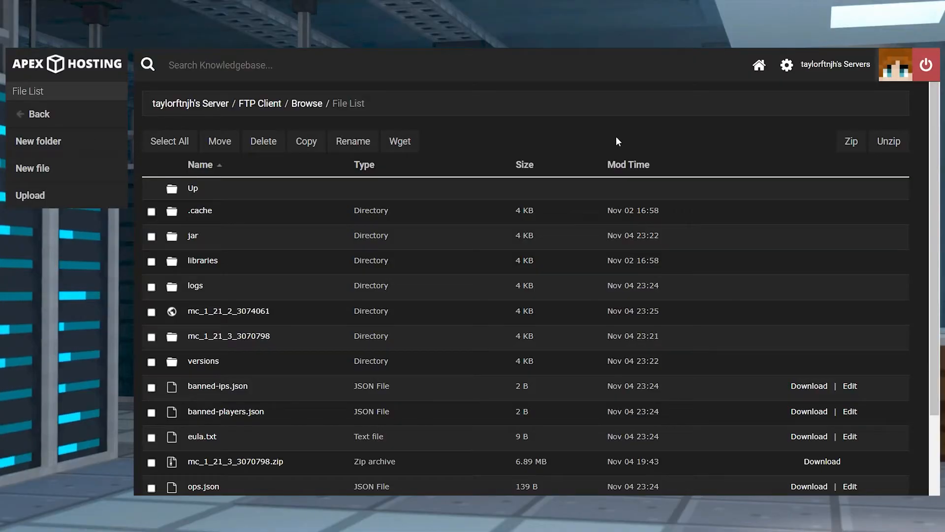
pyautogui.moveTo(494, 309)
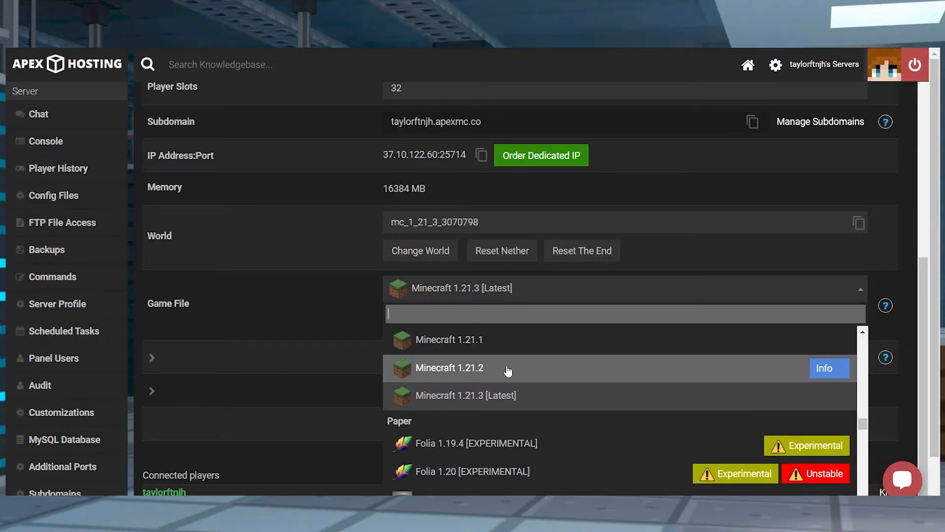
# Step: Choose Minecraft 1.21.2 as the game file, bringing up the Load version warning
pyautogui.click(449, 368)
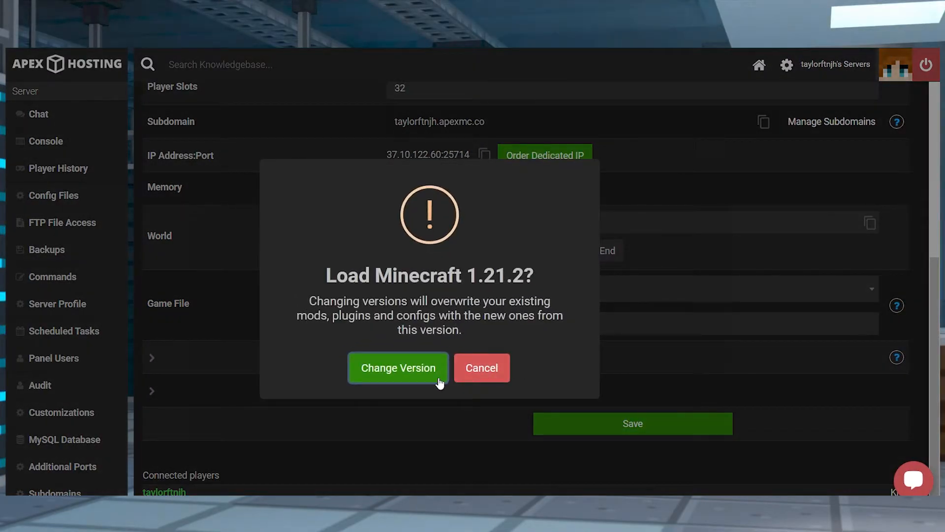
# Step: Confirm the Change Version prompt to load Minecraft 1.21.2
pyautogui.click(398, 369)
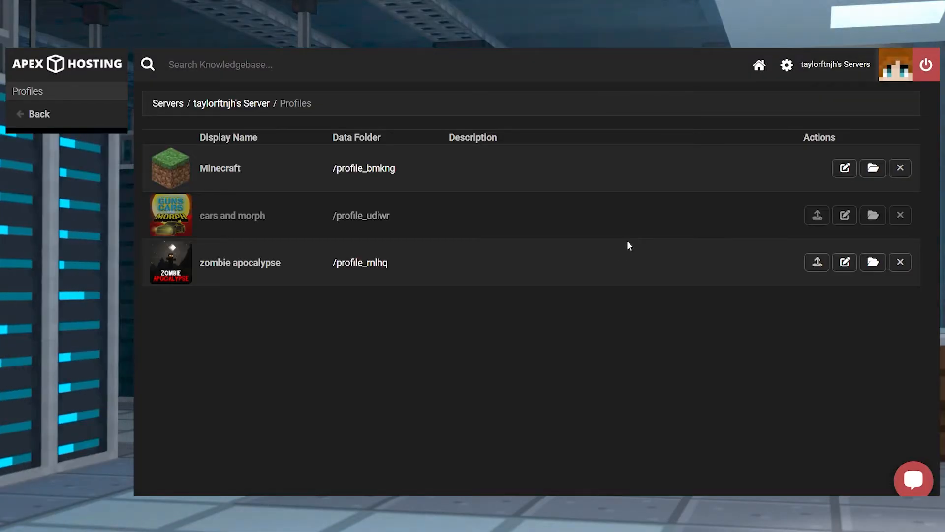
pyautogui.moveTo(681, 192)
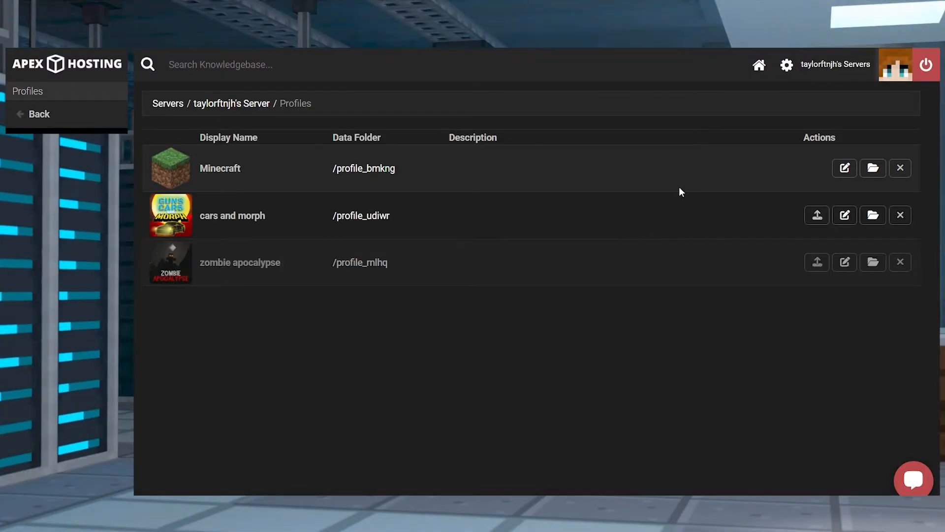
pyautogui.moveTo(455, 162)
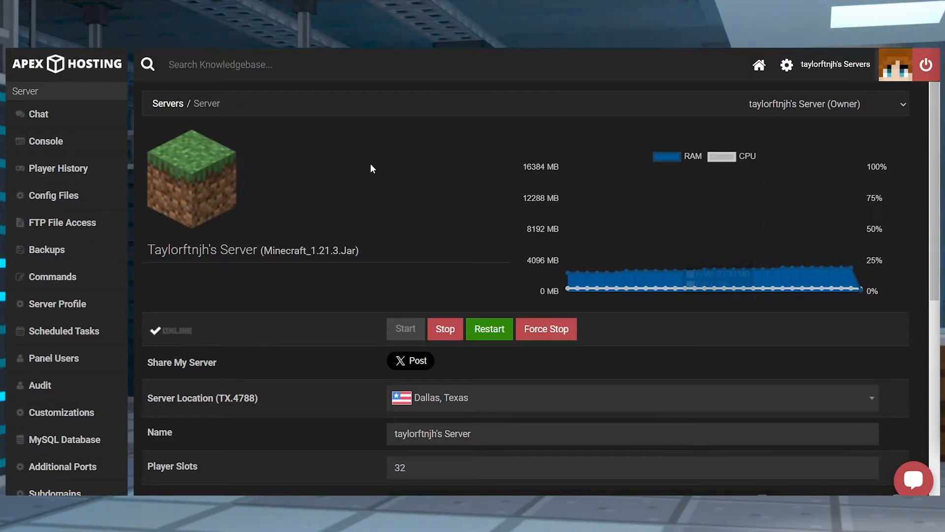
pyautogui.moveTo(353, 205)
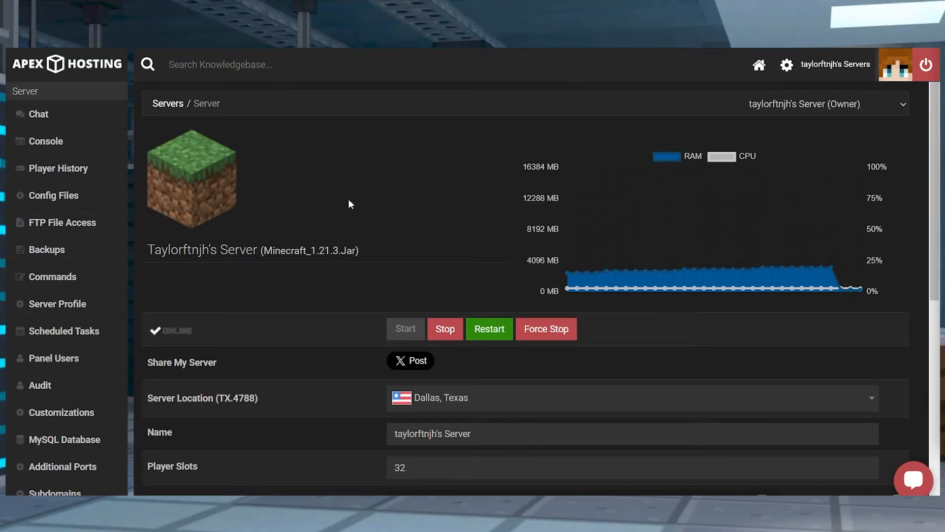
# Step: Load Minecraft 1.21.2 as the game file with Create New World selected
pyautogui.scroll(-3)
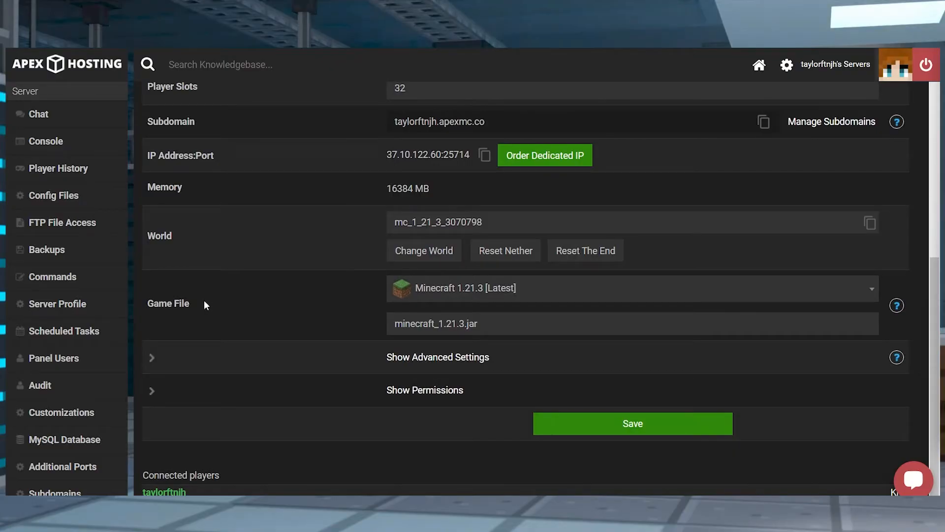
pyautogui.doubleClick(167, 303)
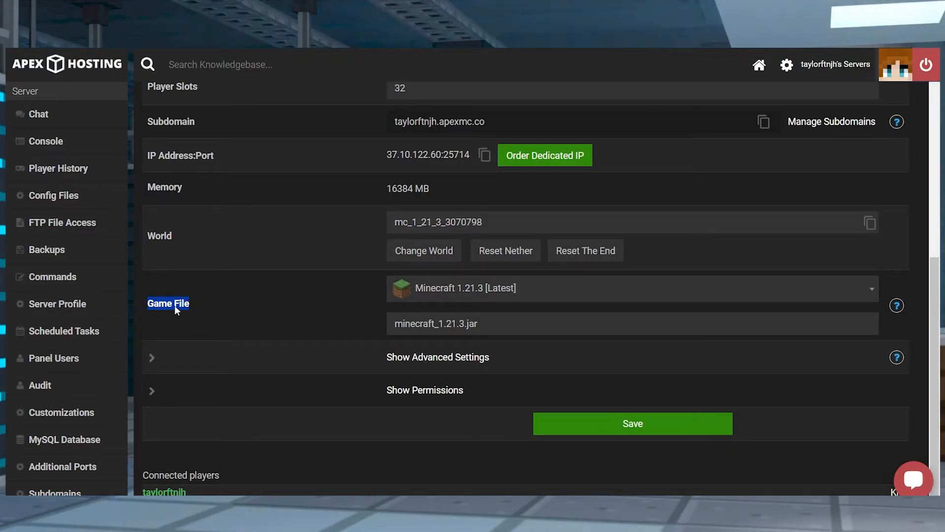
pyautogui.moveTo(534, 295)
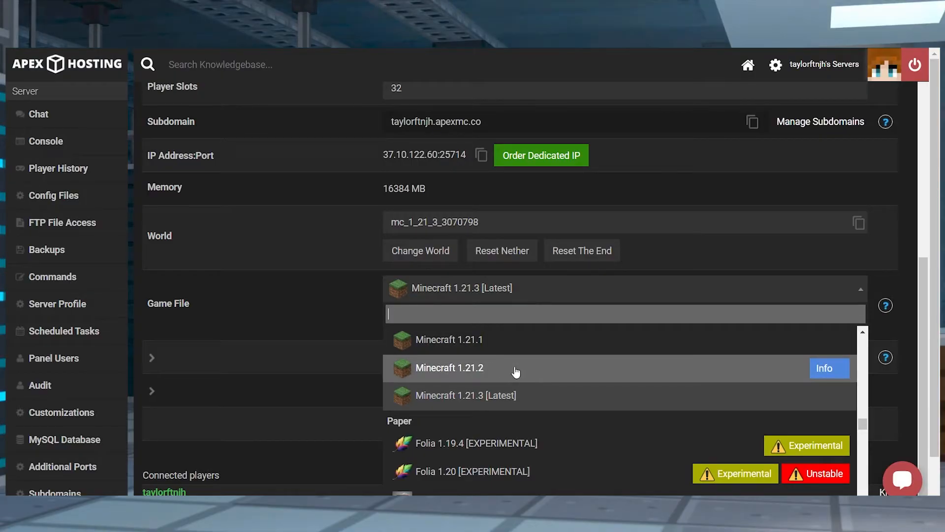
pyautogui.click(450, 368)
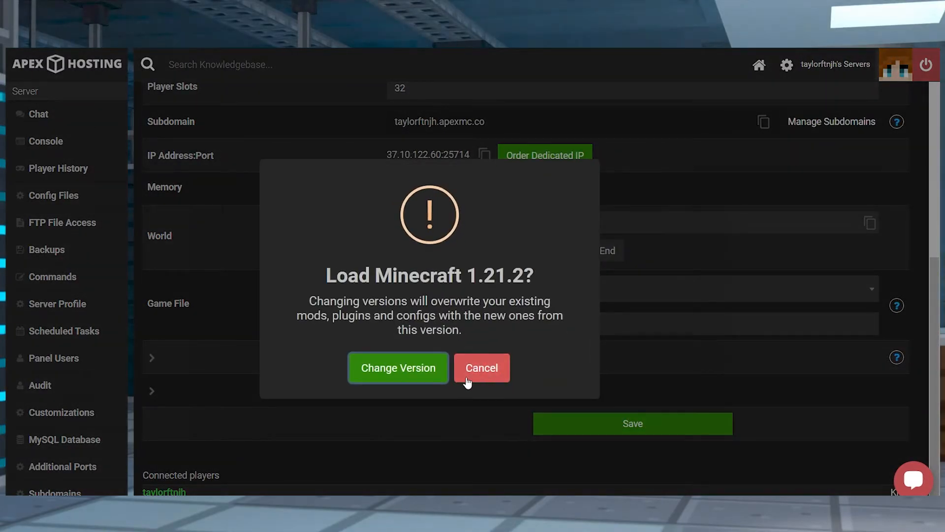
pyautogui.click(398, 368)
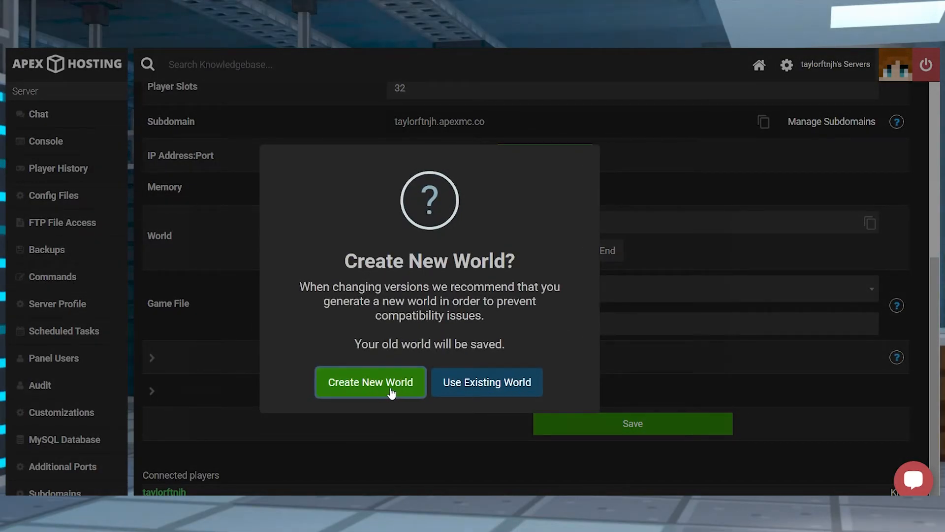
pyautogui.click(370, 382)
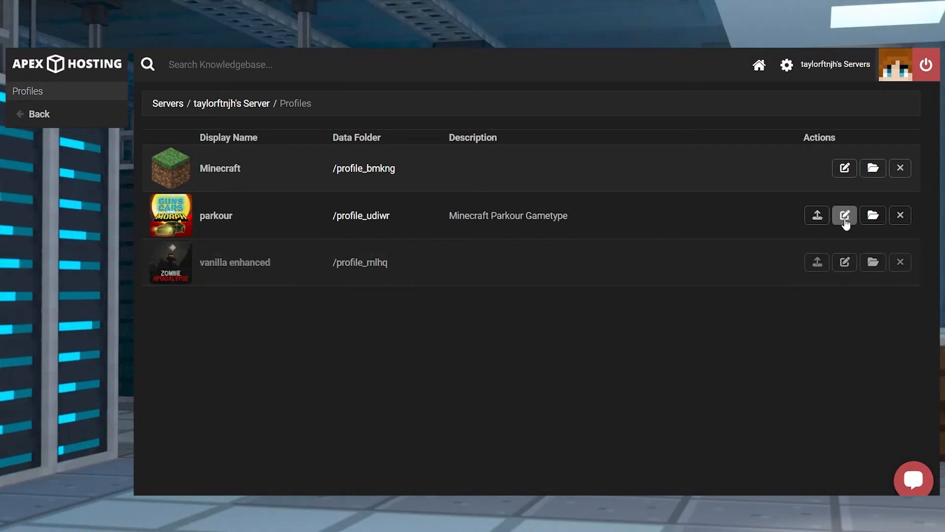
# Step: Rename the parkour profile to 'cars and morph' and save it
pyautogui.click(845, 215)
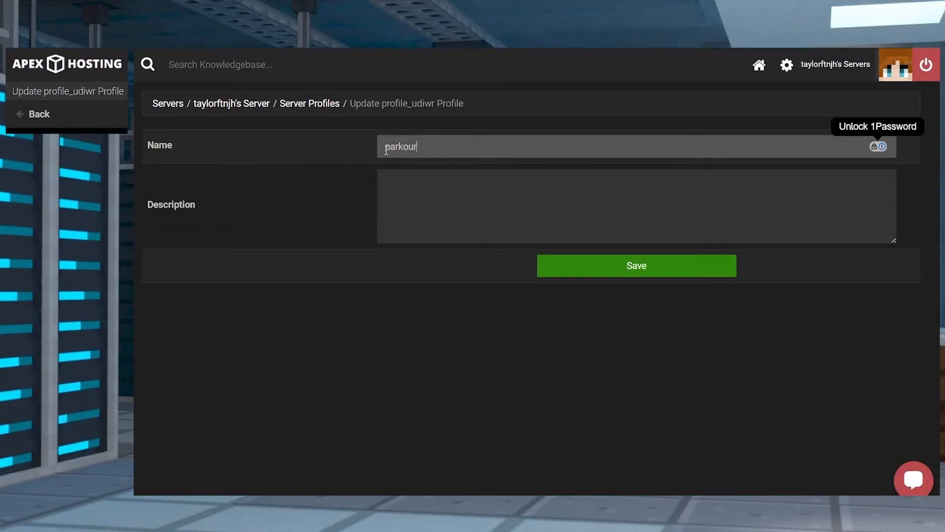
pyautogui.write('cars and morph')
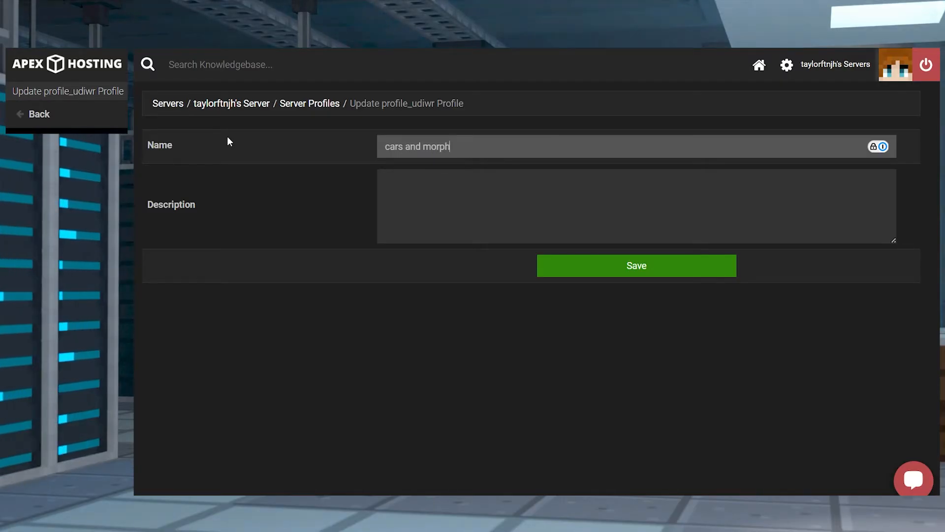
pyautogui.click(636, 266)
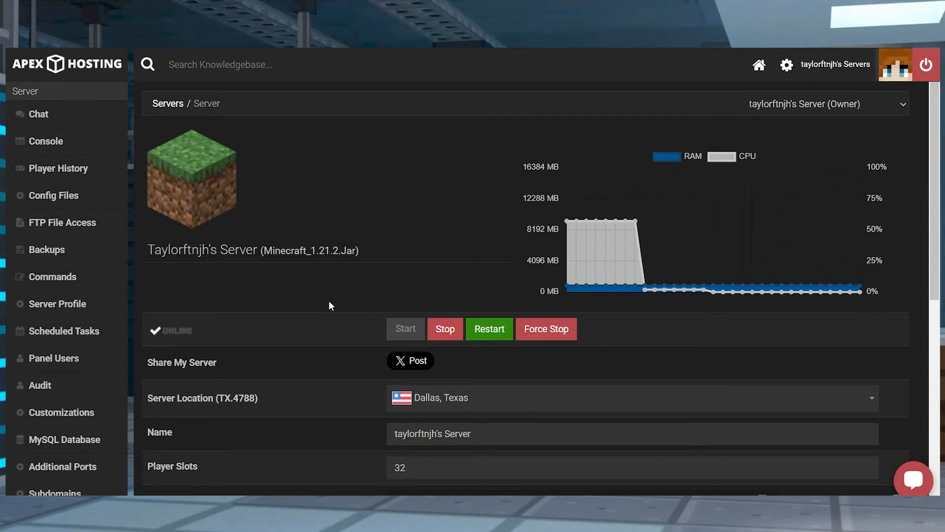
pyautogui.moveTo(340, 288)
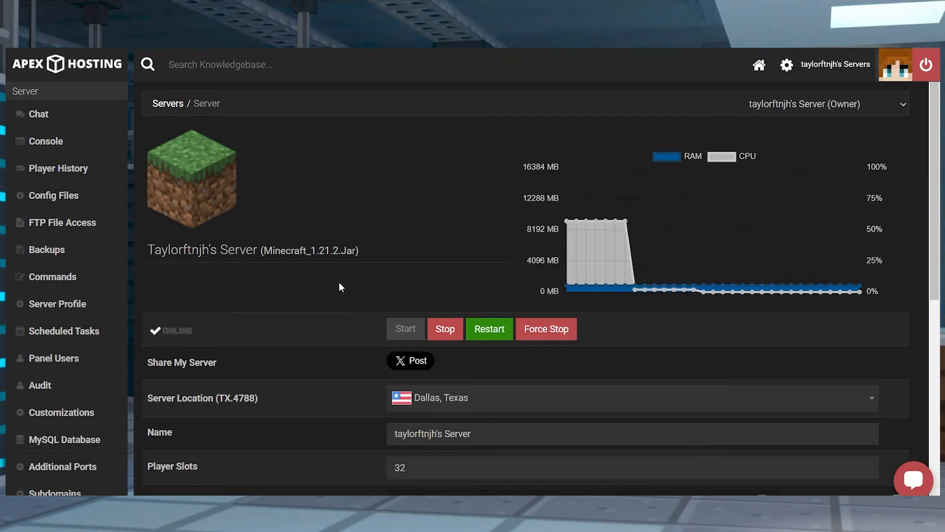
pyautogui.moveTo(448, 331)
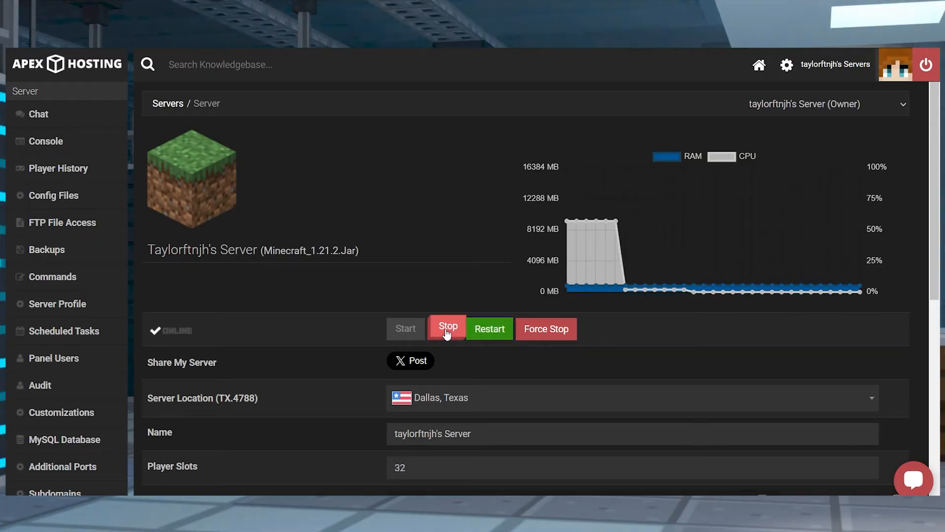
pyautogui.moveTo(447, 294)
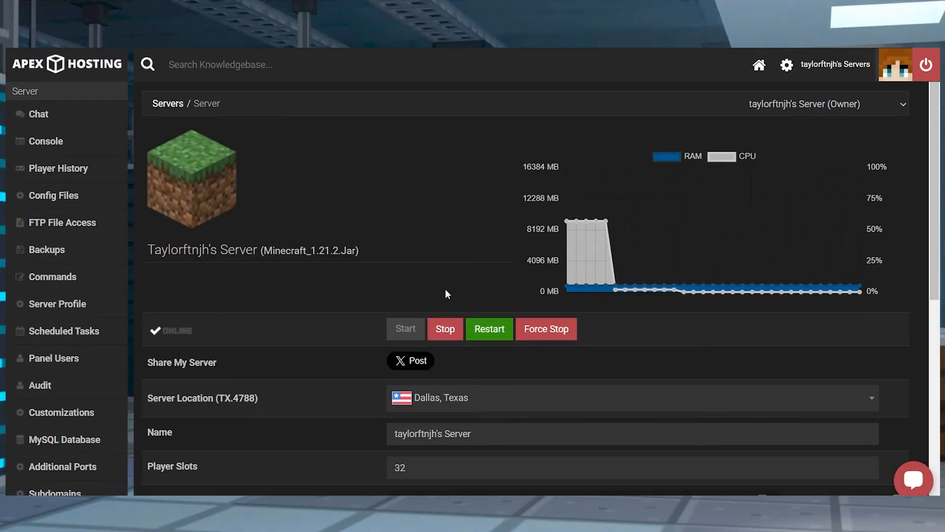
# Step: Stop the server and select the mc_1_21_2_3074061 world folder in FTP File Access
pyautogui.click(445, 328)
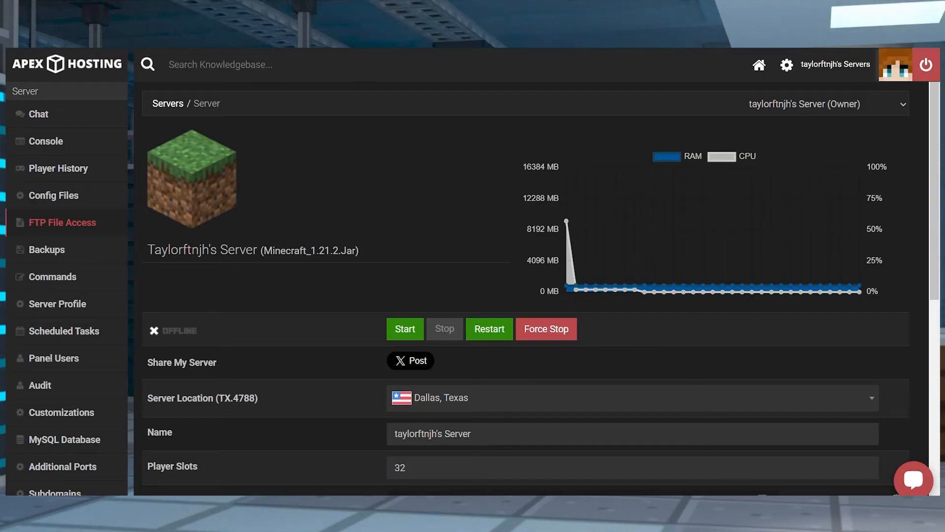
pyautogui.click(62, 223)
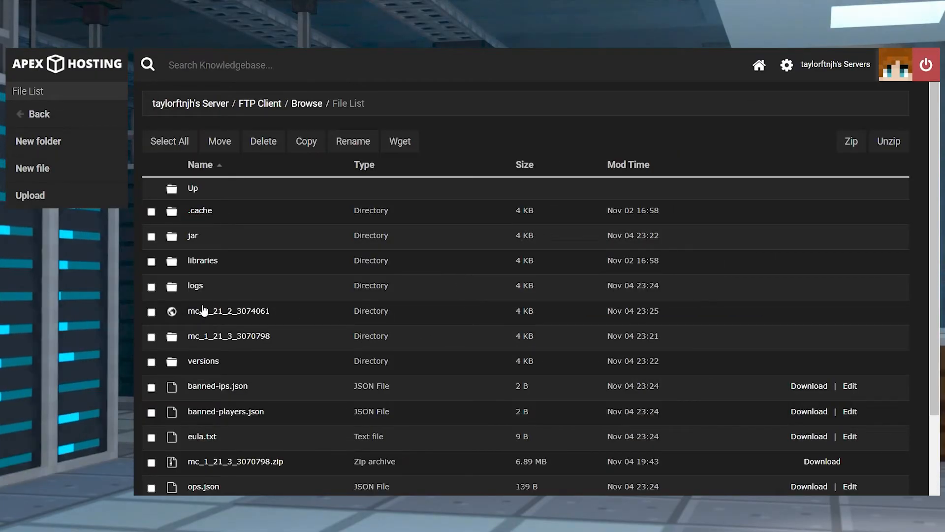
pyautogui.click(152, 337)
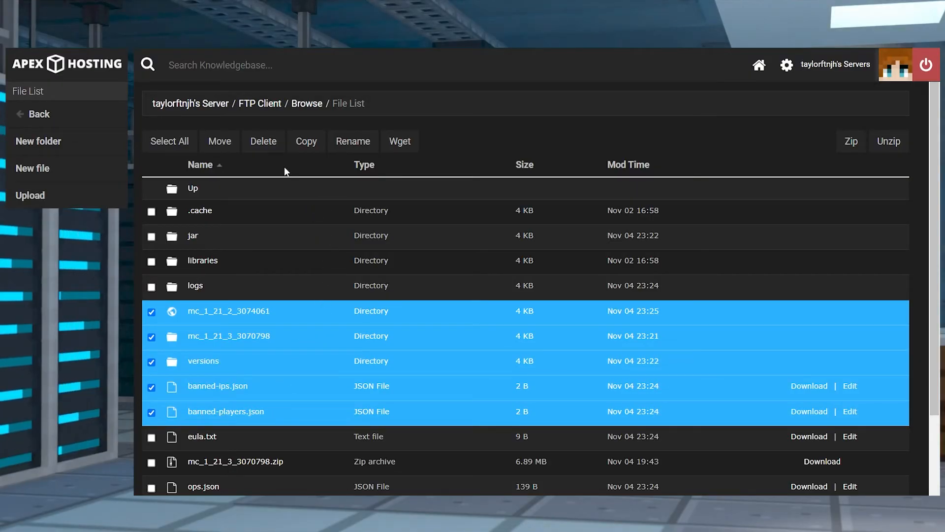
pyautogui.click(263, 141)
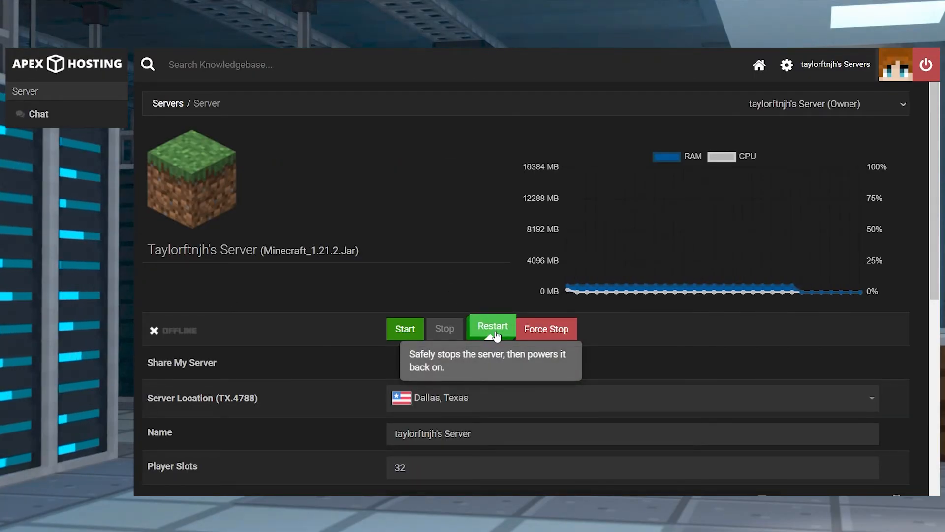
pyautogui.click(492, 329)
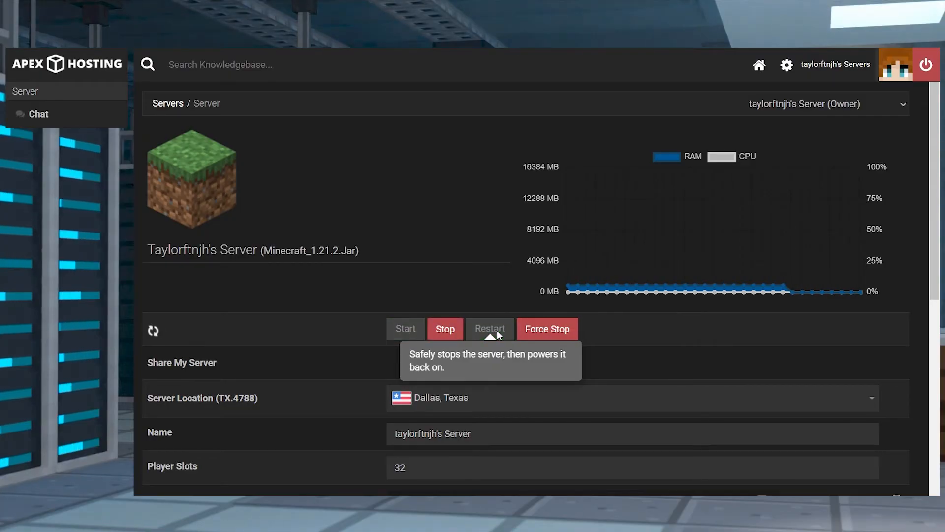
pyautogui.click(445, 329)
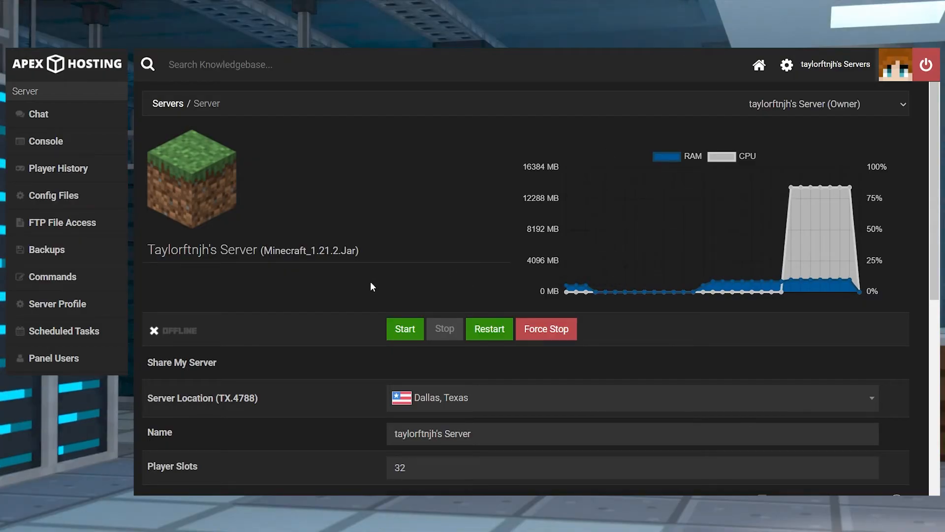
pyautogui.moveTo(309, 288)
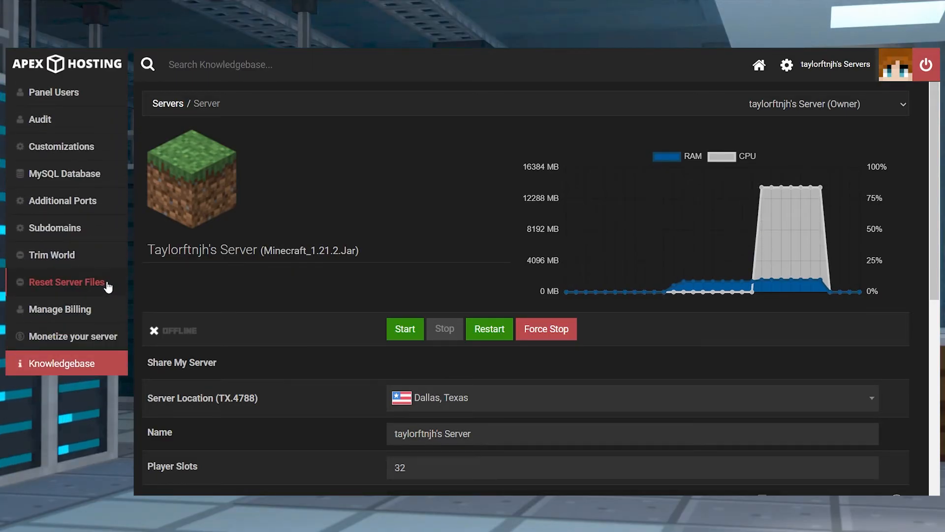
# Step: Reset All Server Files, confirming with 'reset', and dismiss the resetting notice
pyautogui.click(67, 282)
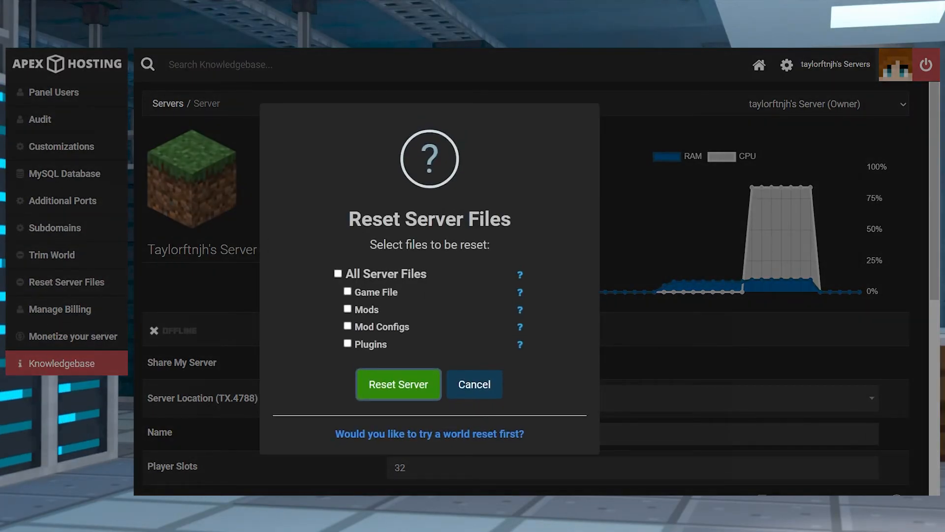
pyautogui.click(339, 274)
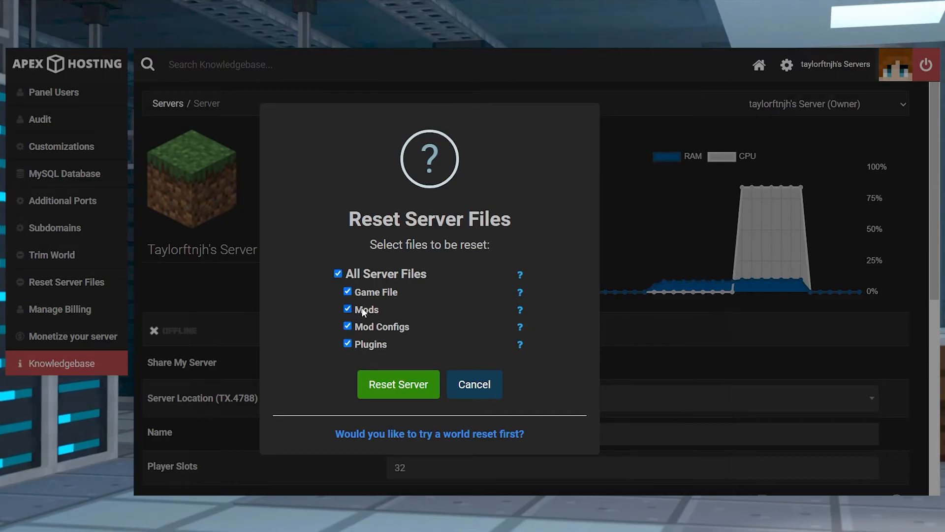
pyautogui.click(398, 385)
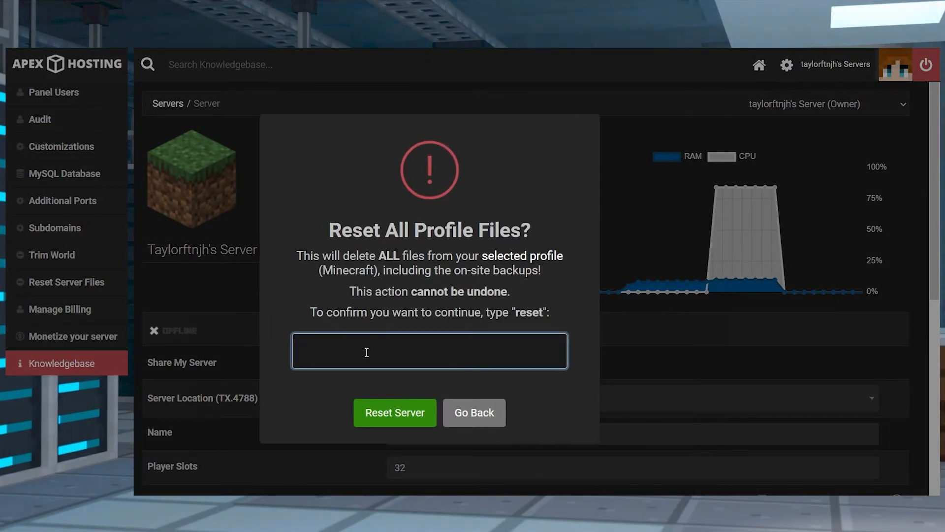
pyautogui.write('reset')
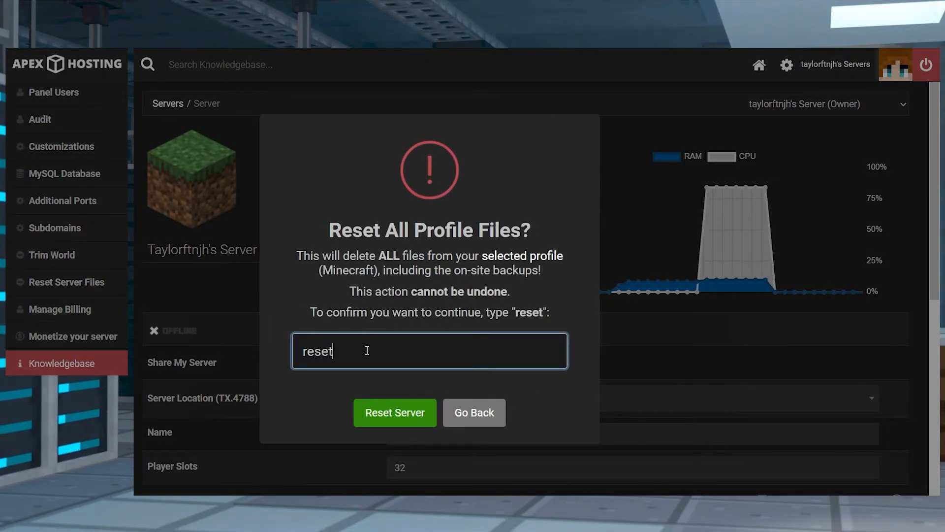
pyautogui.click(395, 413)
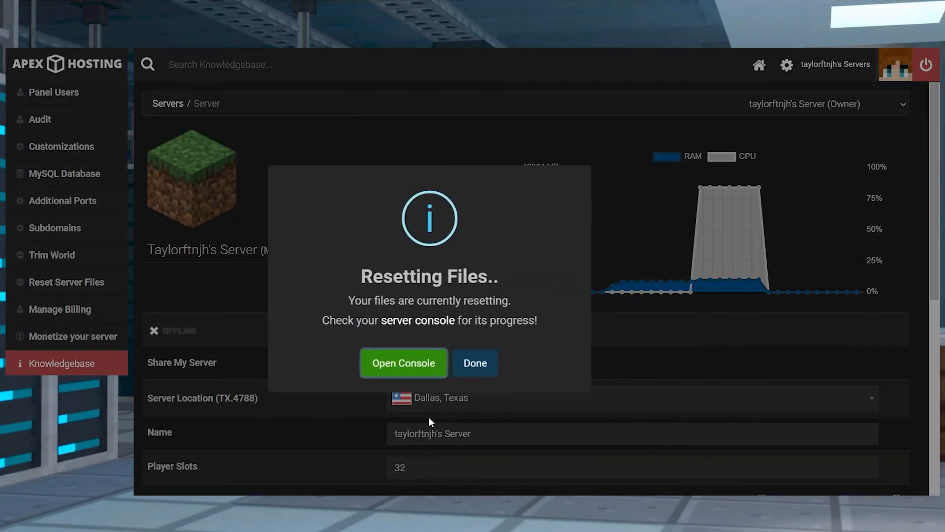
pyautogui.click(476, 362)
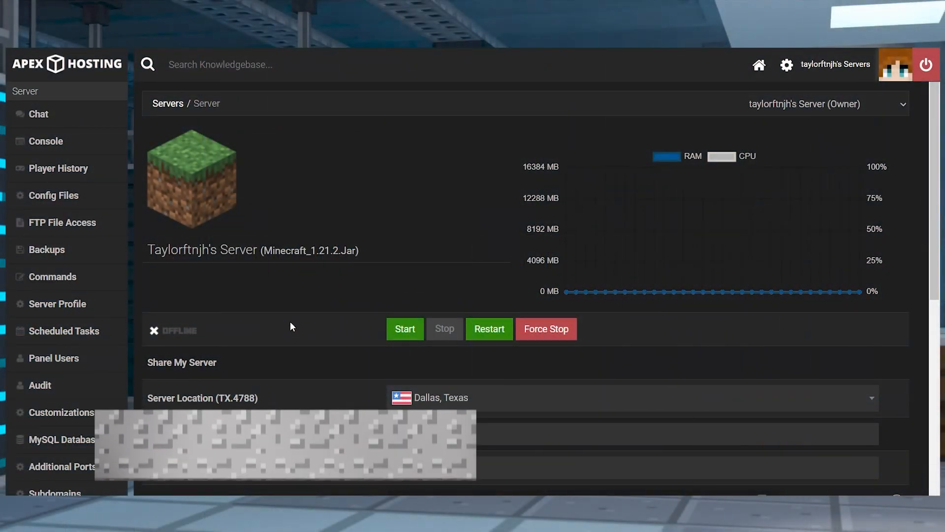
# Step: Load Crafting Dead Legacy with Create New World, restart to install, then start the server
pyautogui.scroll(-3)
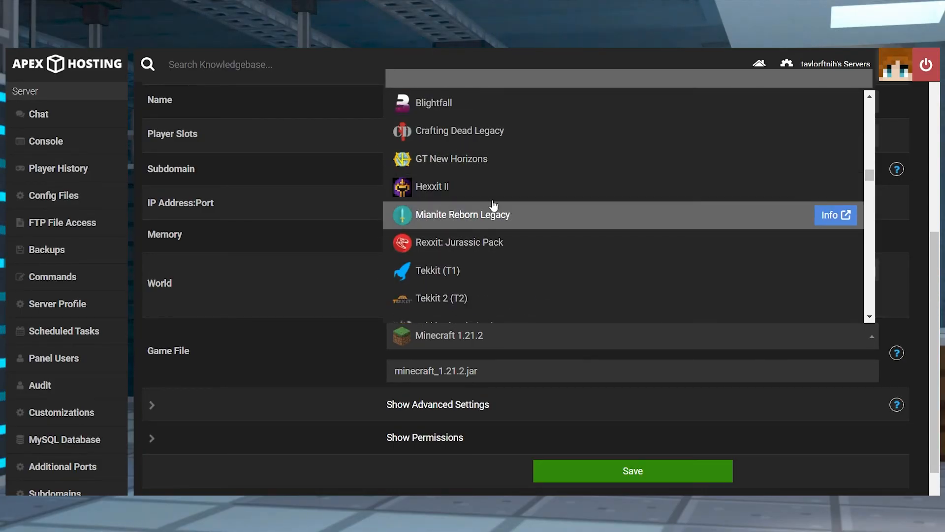
pyautogui.click(460, 130)
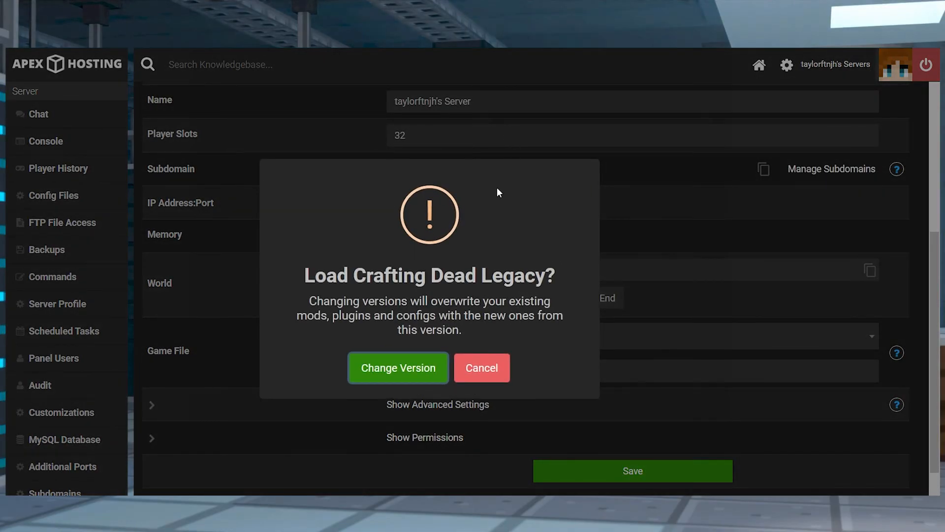
pyautogui.click(398, 368)
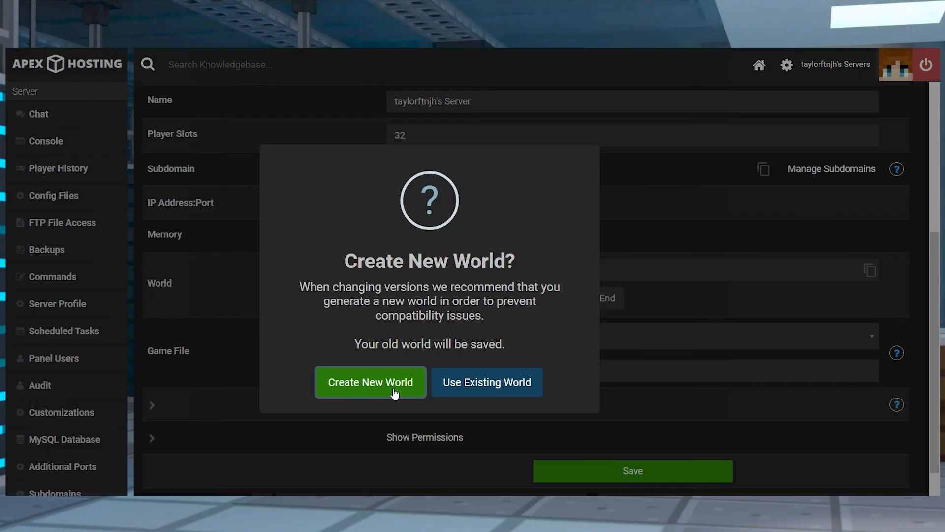
pyautogui.click(370, 382)
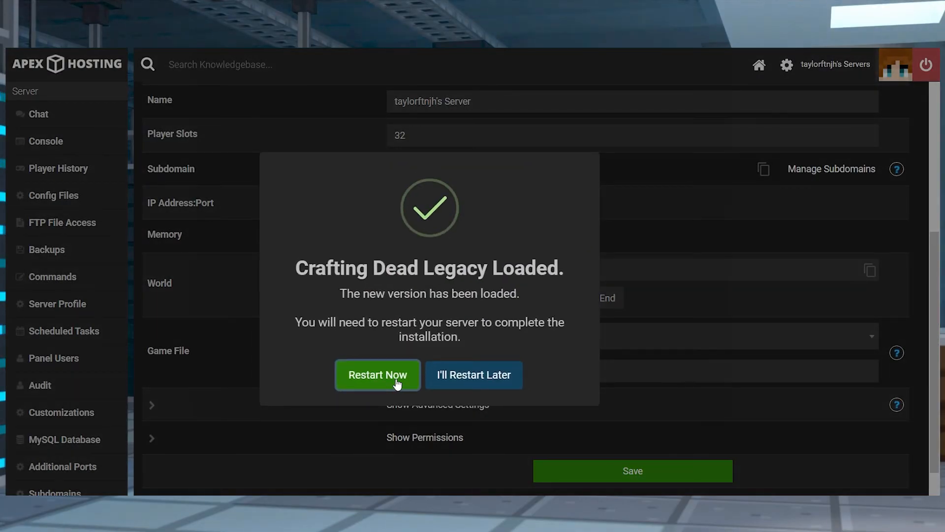
pyautogui.click(378, 374)
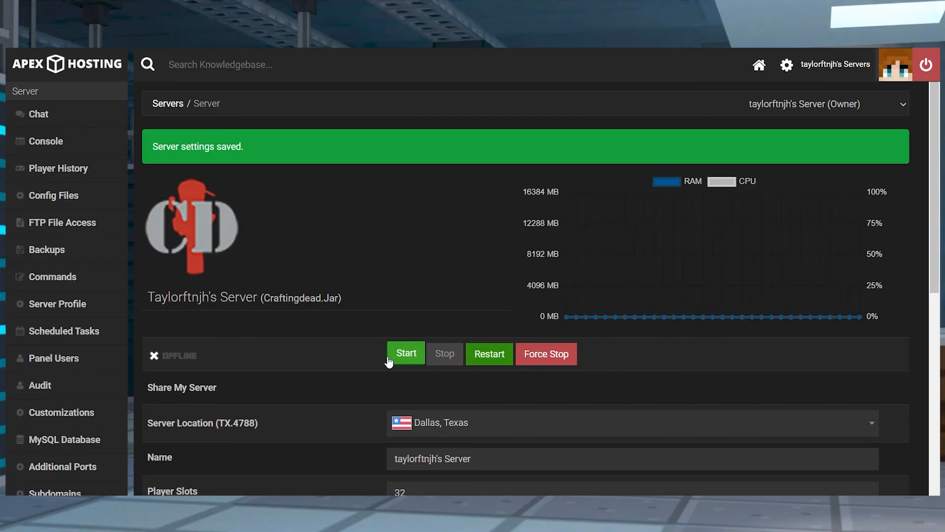
pyautogui.click(406, 353)
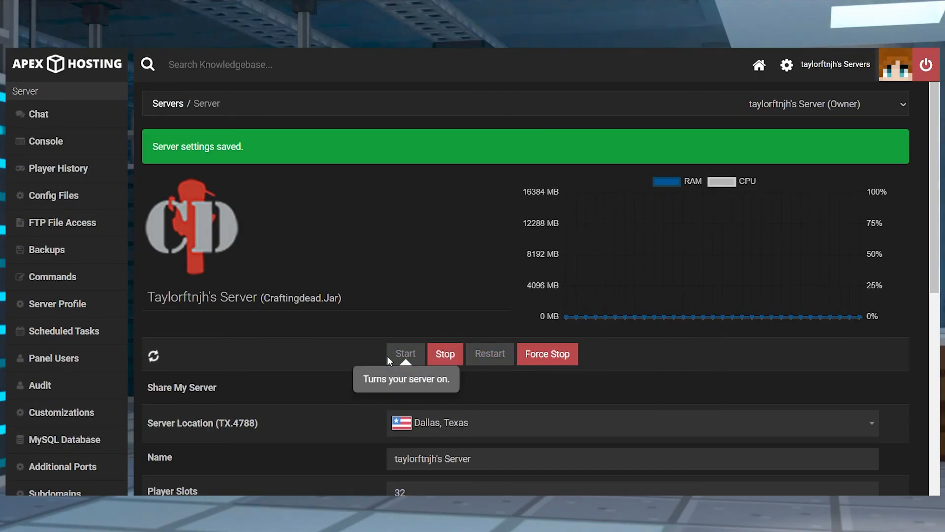
pyautogui.moveTo(607, 379)
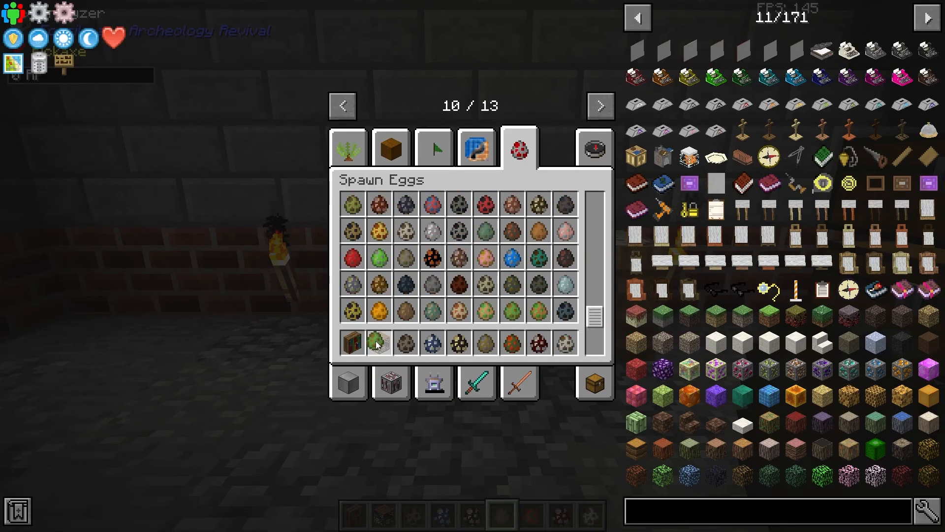
pyautogui.moveTo(456, 293)
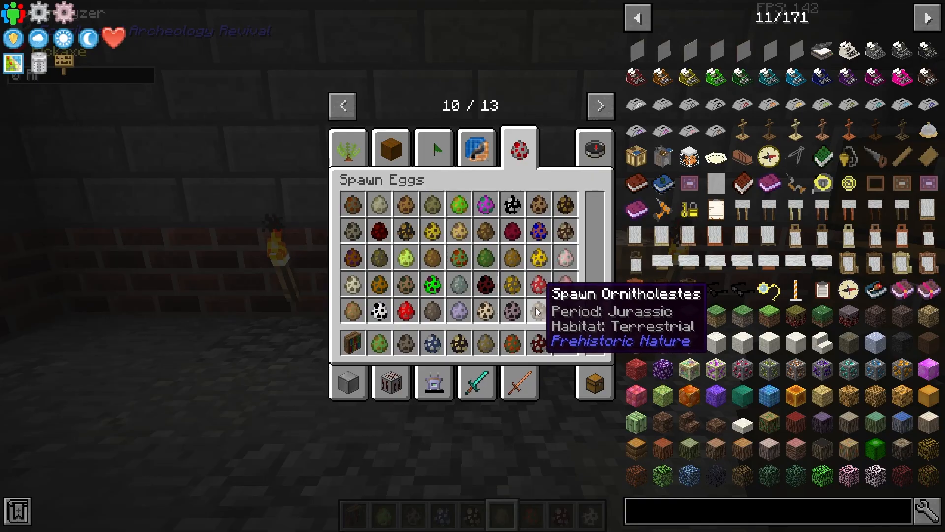
pyautogui.moveTo(512, 278)
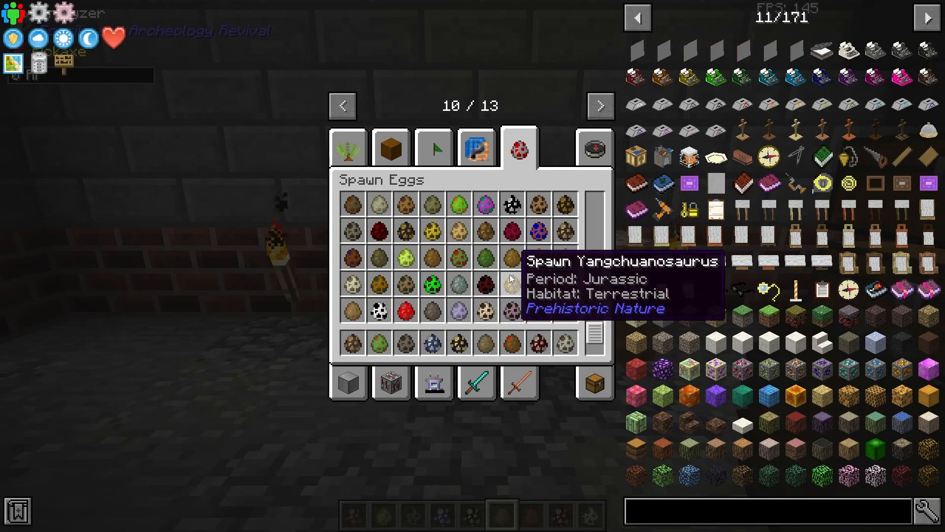
pyautogui.moveTo(717, 233)
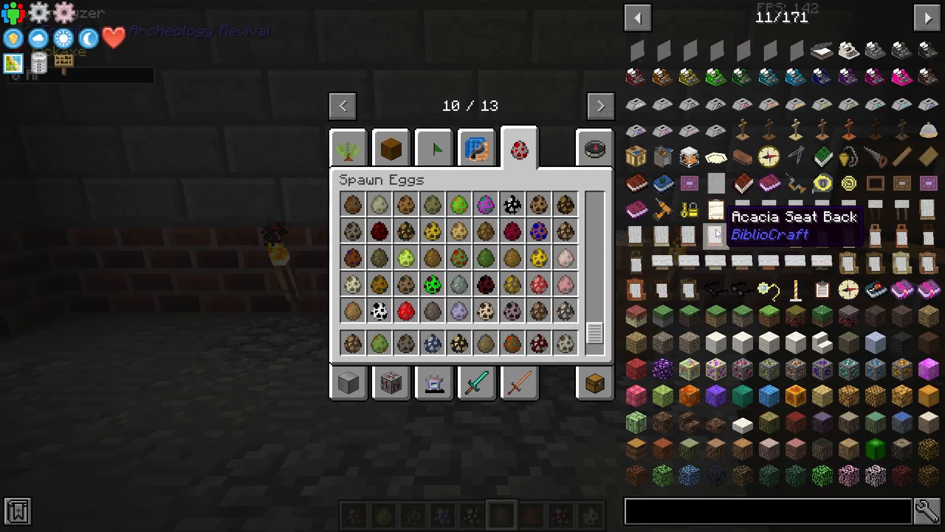
pyautogui.moveTo(772, 77)
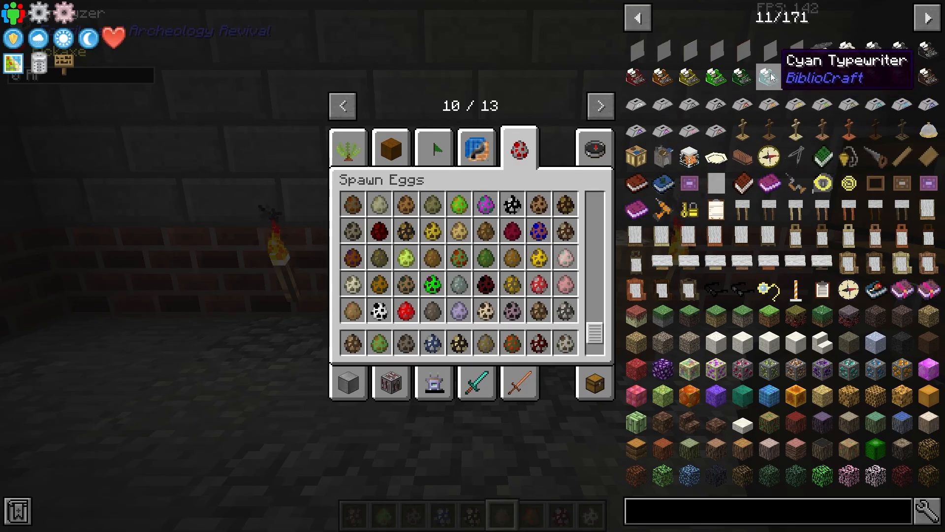